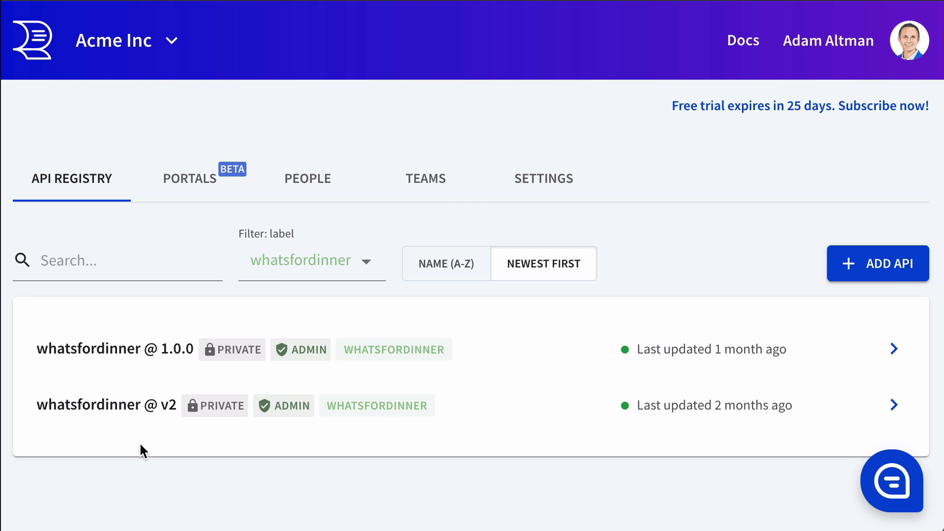
Step: Open the whatsfordinner v2 API definition and its settings page
left_click(88, 417)
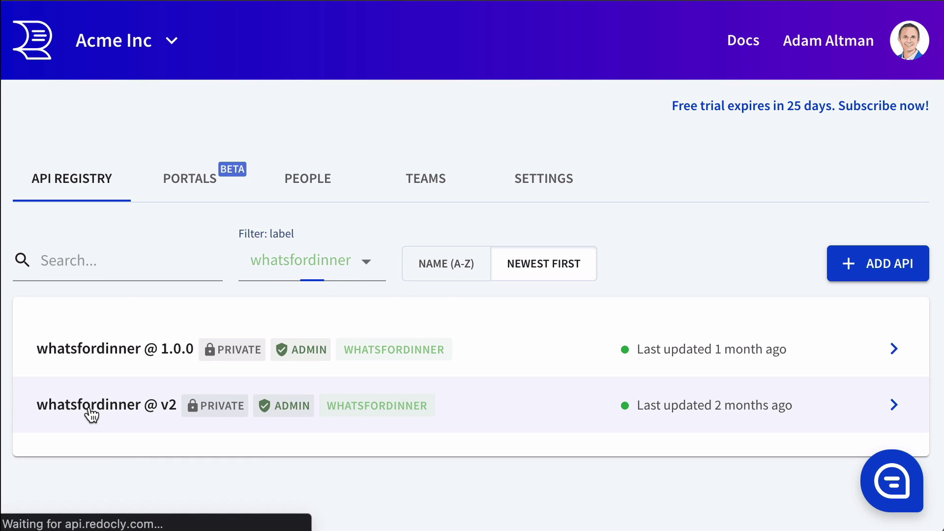
left_click(91, 410)
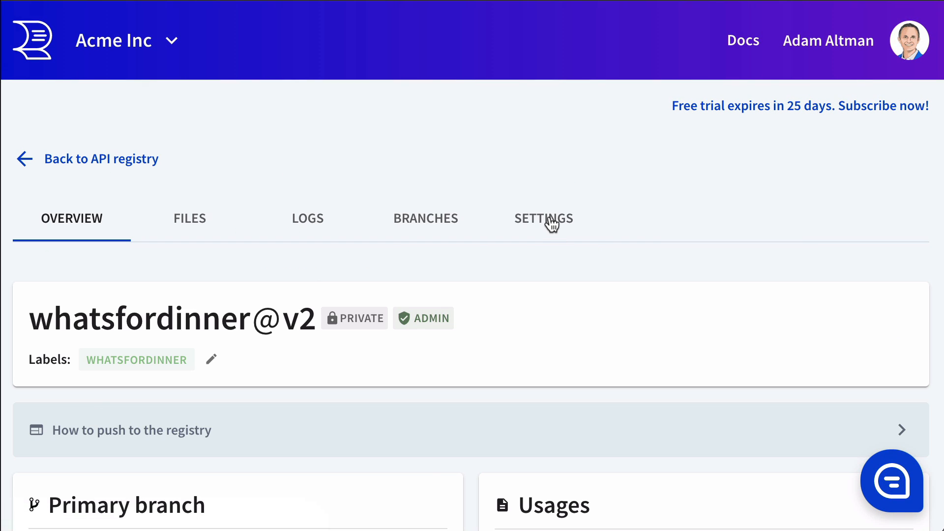
left_click(543, 219)
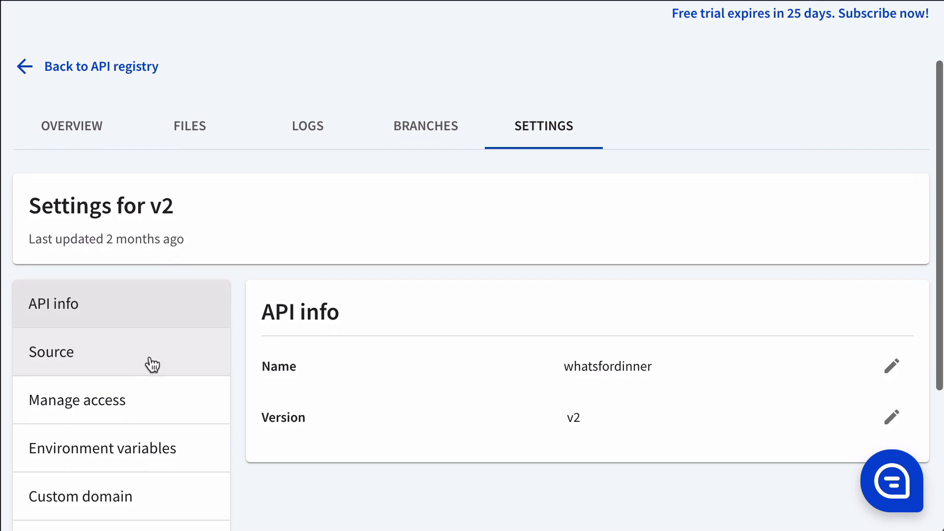
Step: Switch the docs source to multiple versions, show 1.0.0 labelled v1, and update docs
left_click(50, 352)
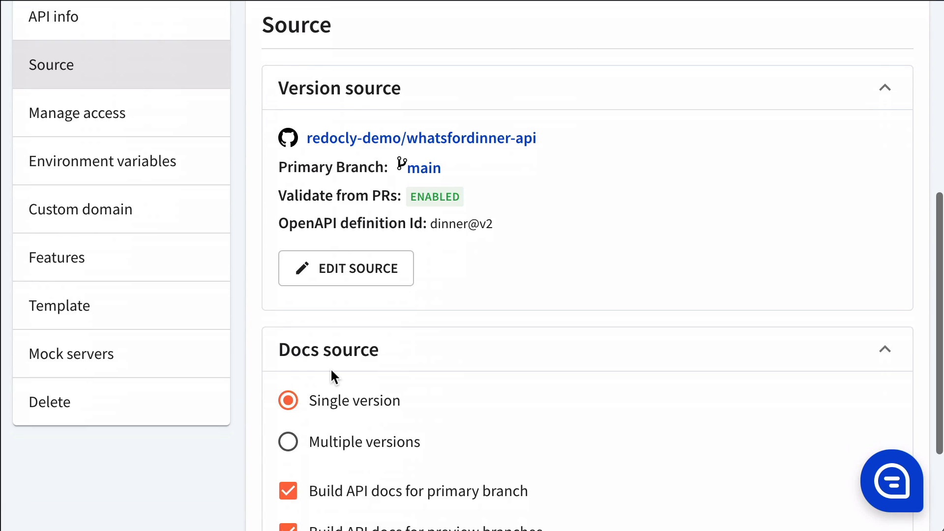
left_click(288, 442)
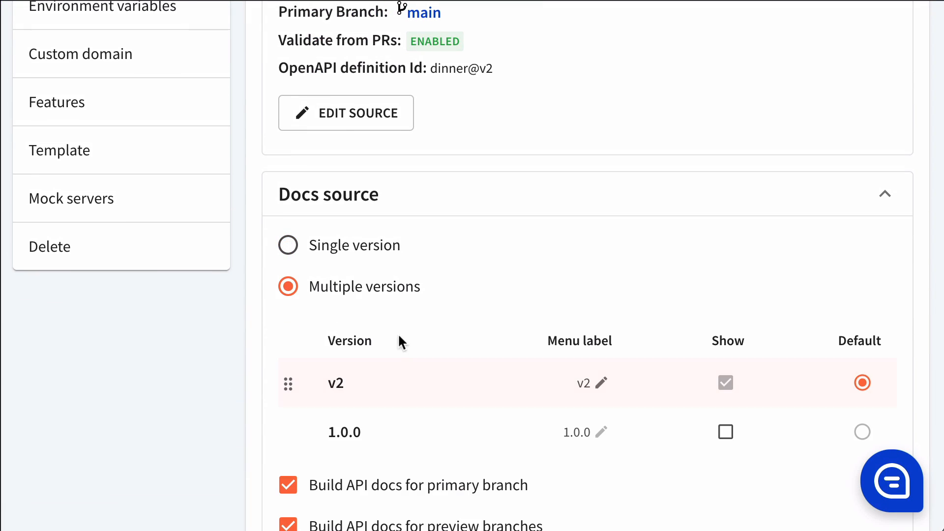
scroll("down", 3)
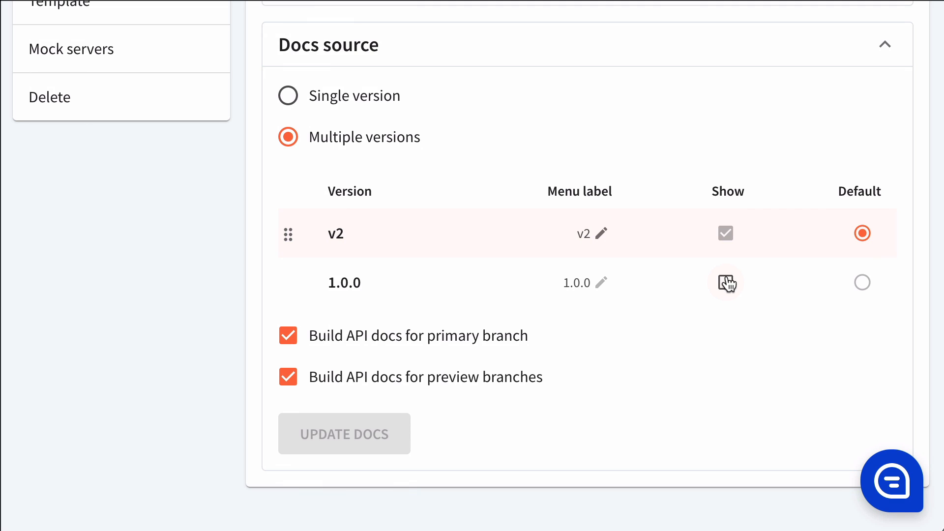
left_click(726, 282)
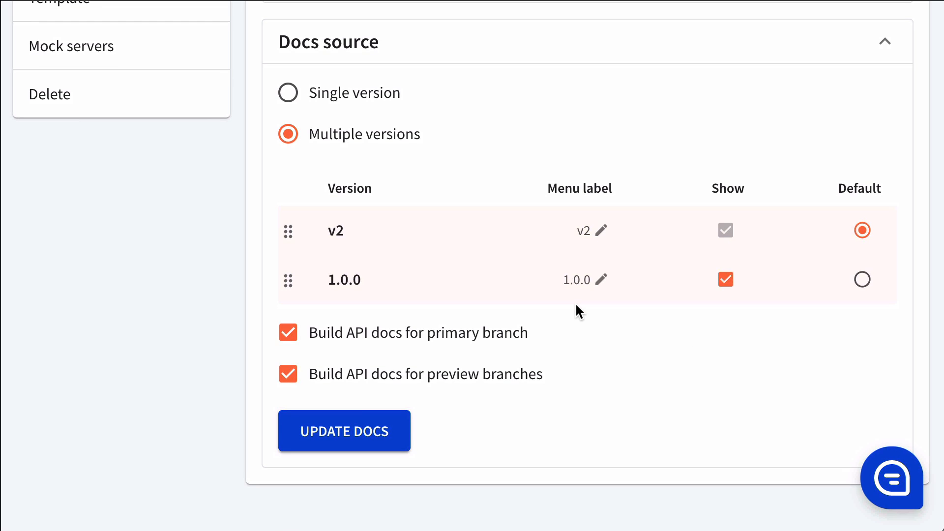
mouse_move(601, 283)
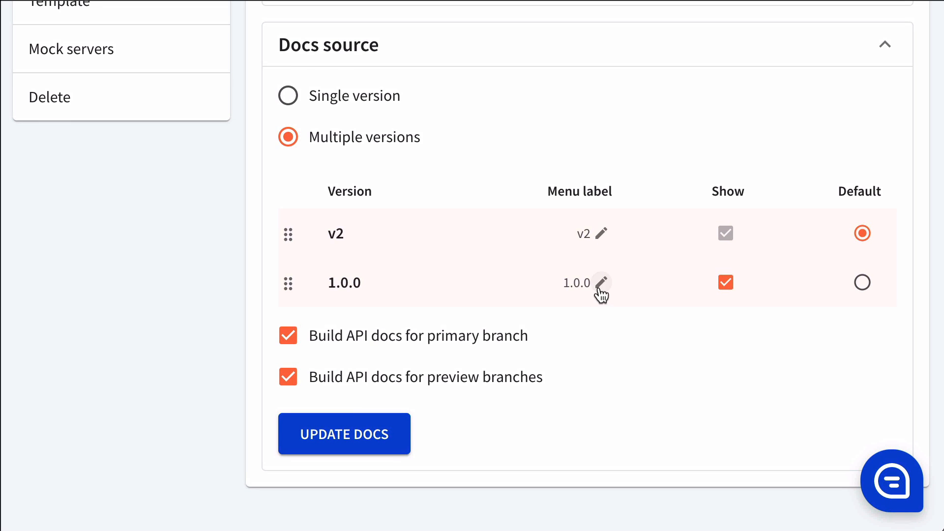
left_click(601, 283)
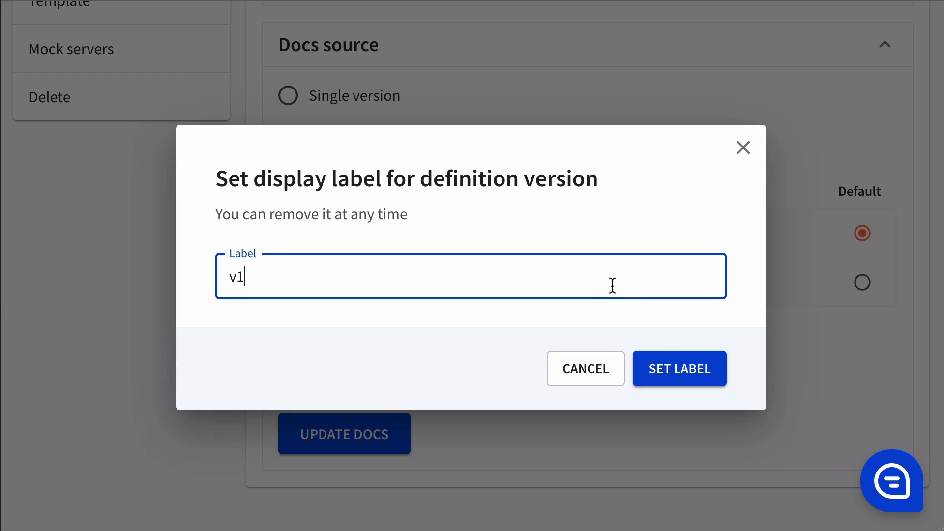
left_click(680, 368)
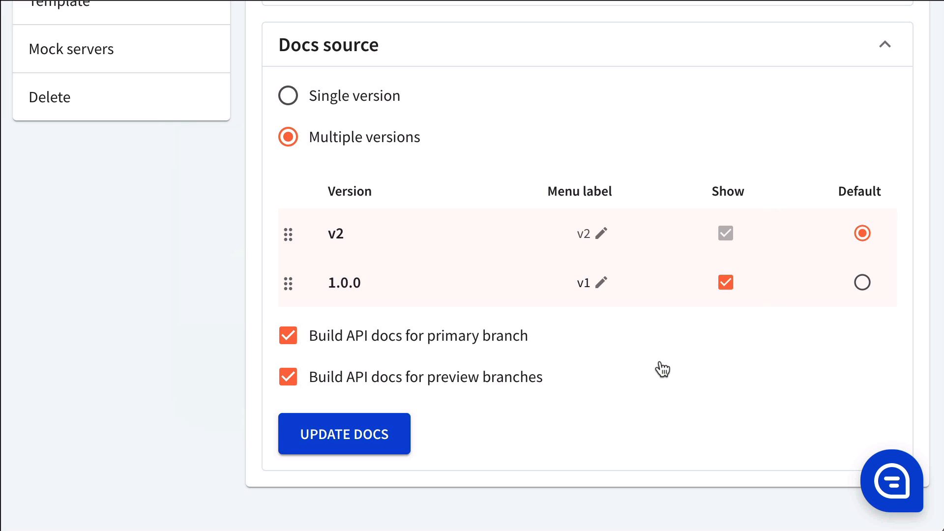
left_click(344, 434)
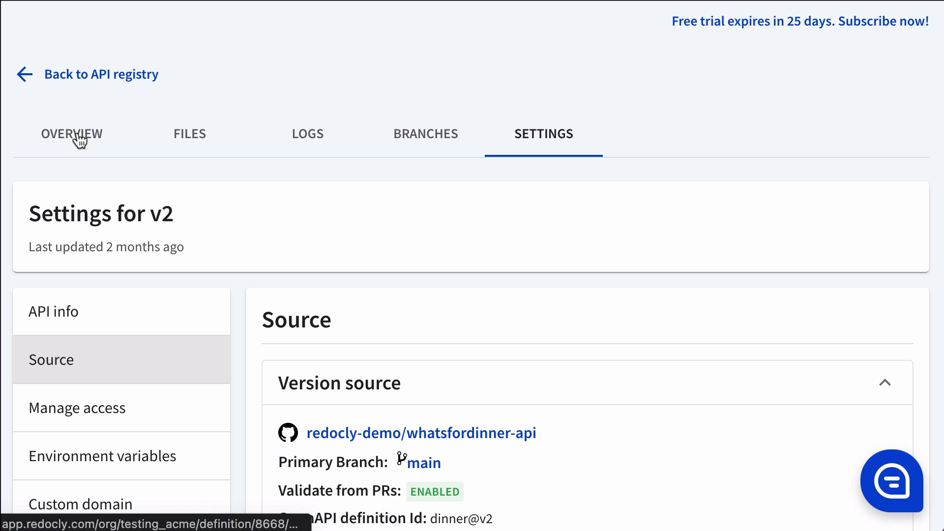
Step: Preview the primary branch API docs and select v1 from the version dropdown
left_click(71, 134)
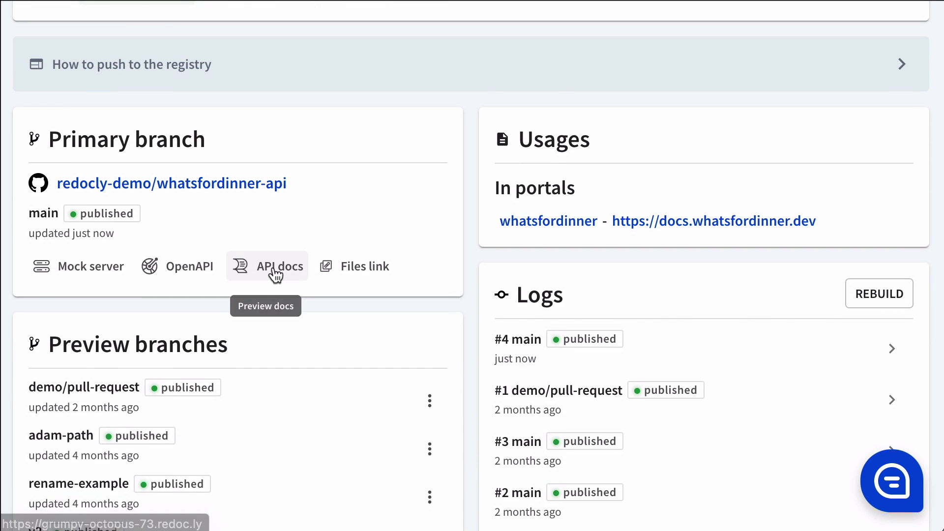
left_click(279, 267)
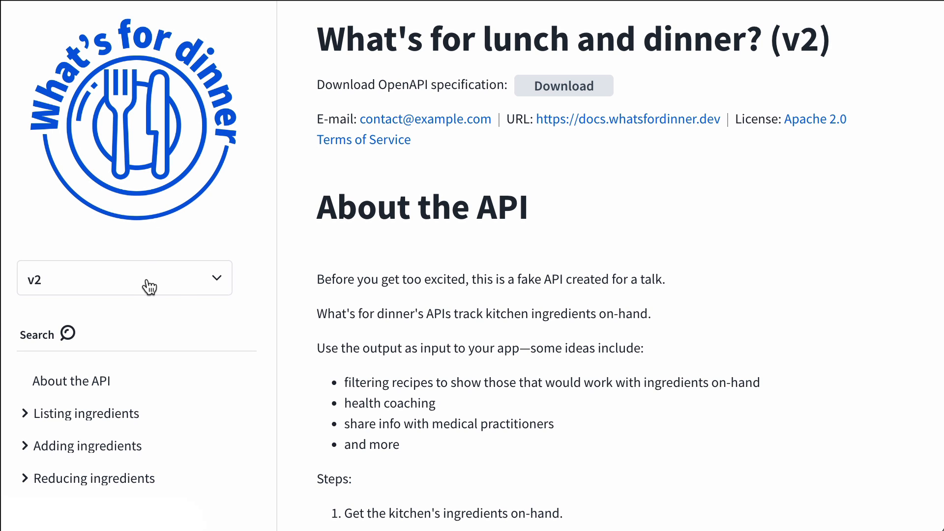
left_click(124, 278)
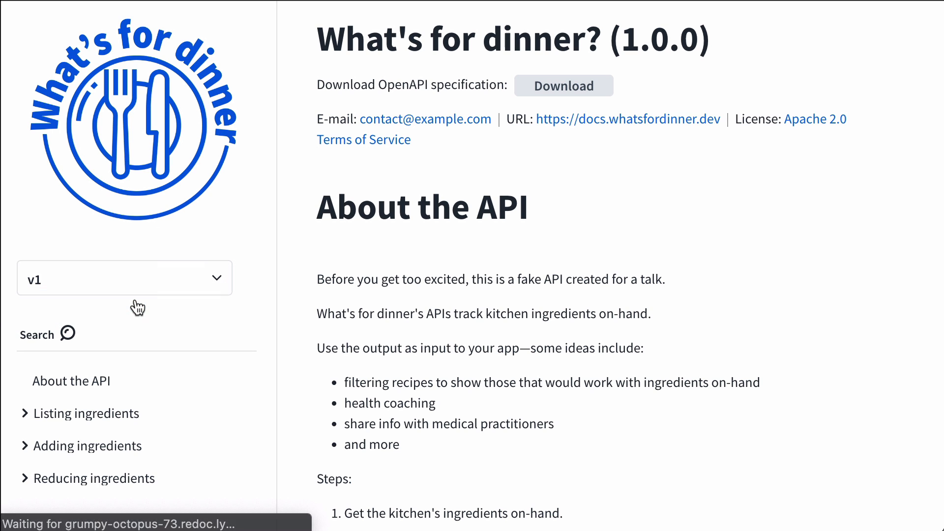
left_click(124, 277)
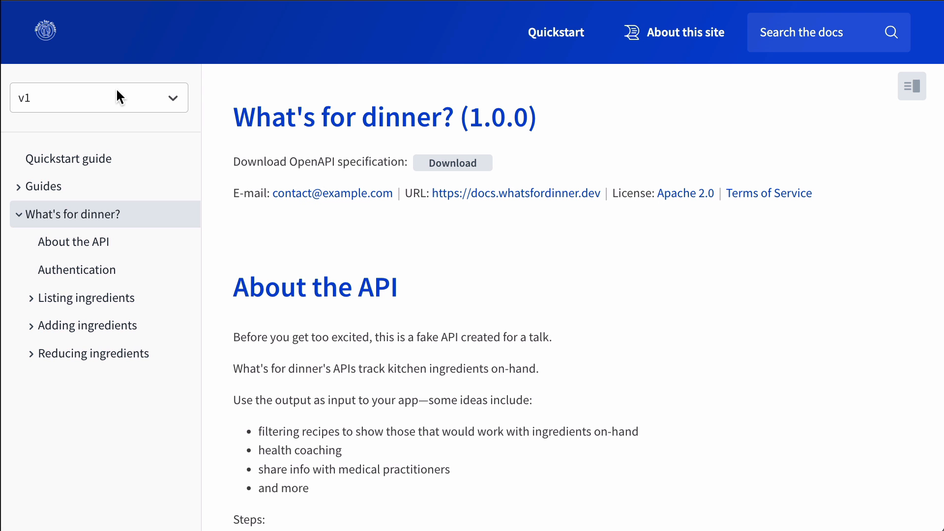
left_click(98, 97)
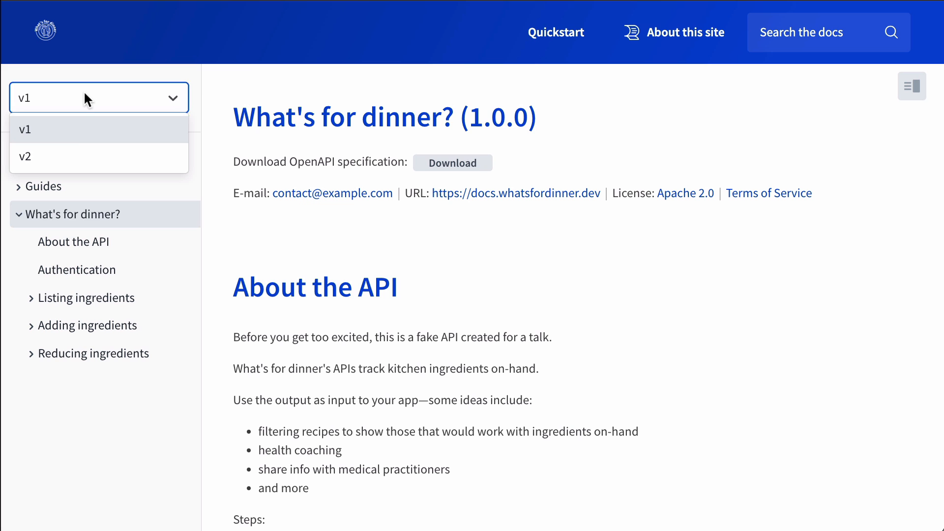
left_click(25, 157)
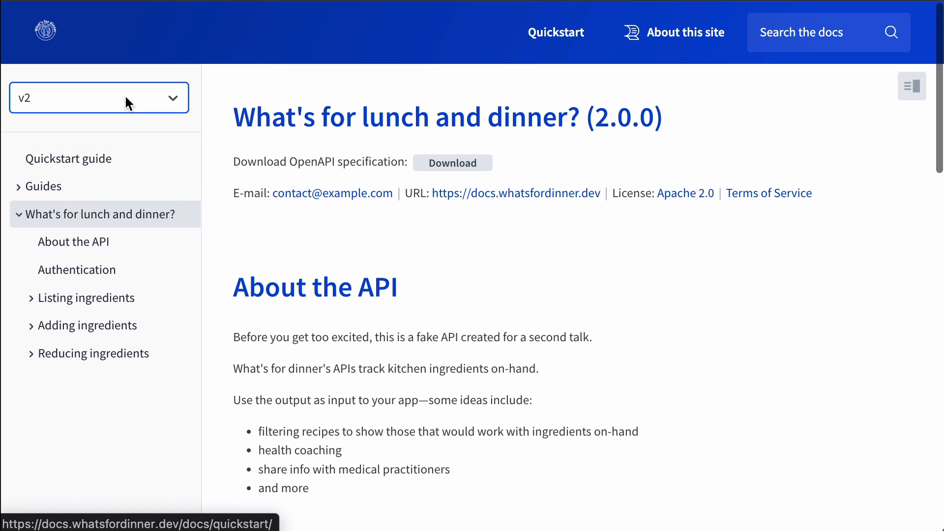
left_click(98, 98)
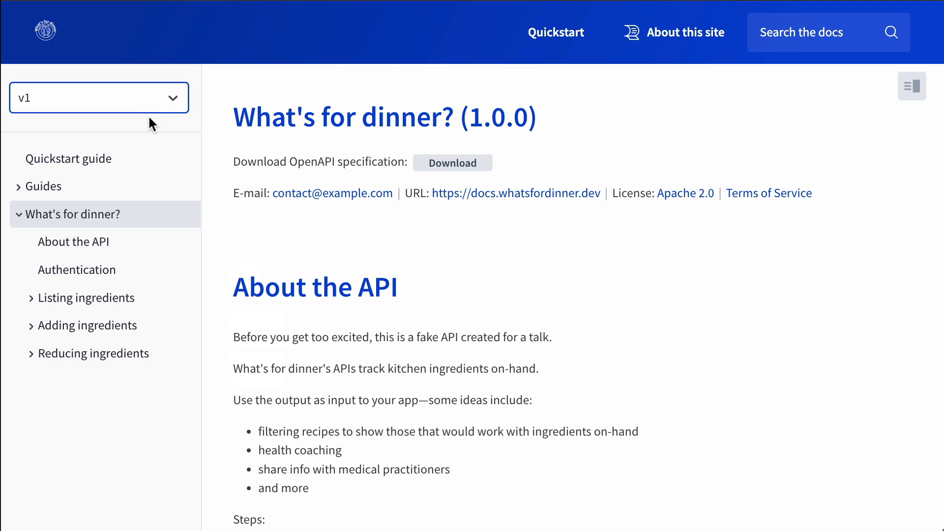
left_click(99, 97)
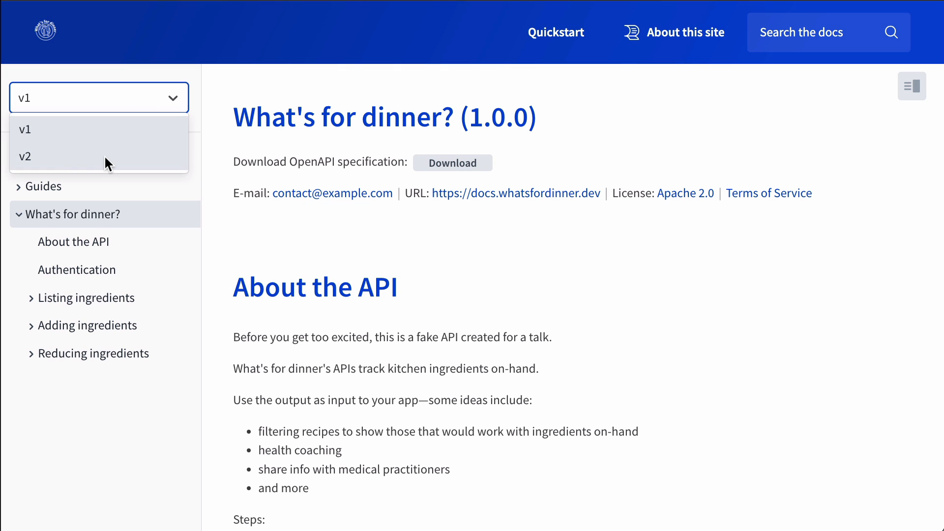
left_click(26, 156)
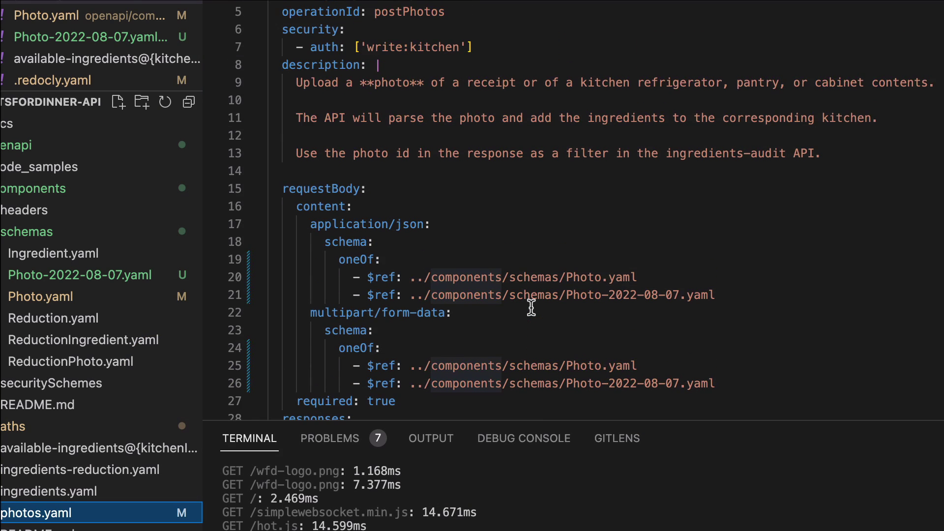
Step: Scroll photos.yaml to requestBody and right-click the Photo-2022-08-07.yaml $ref line
scroll("down", 3)
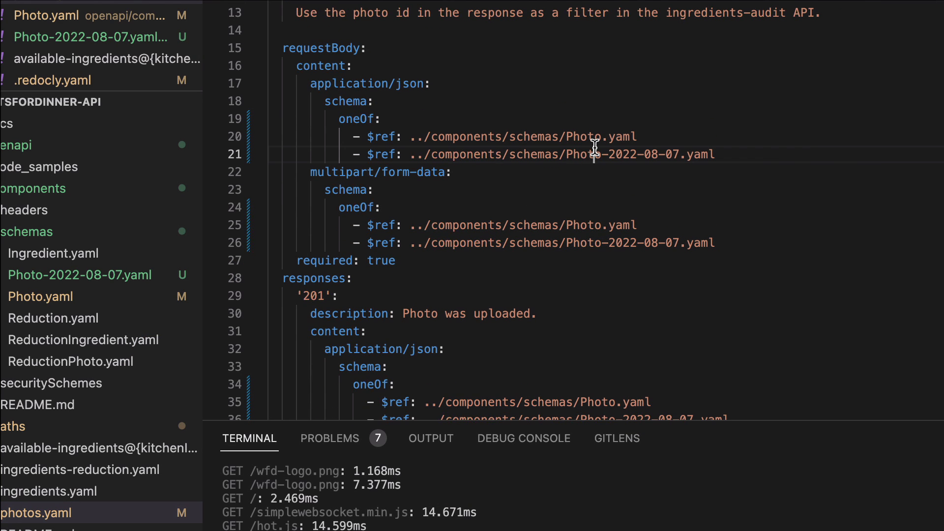
right_click(592, 154)
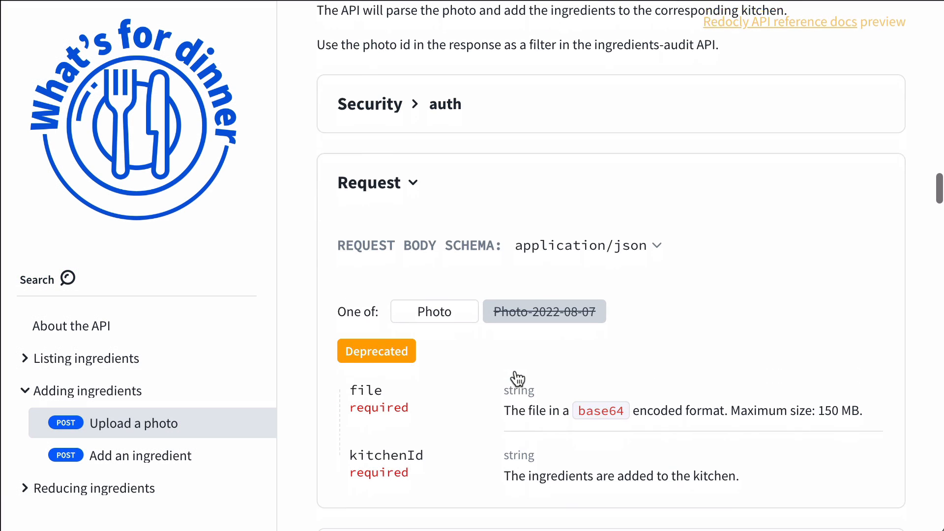
left_click(434, 311)
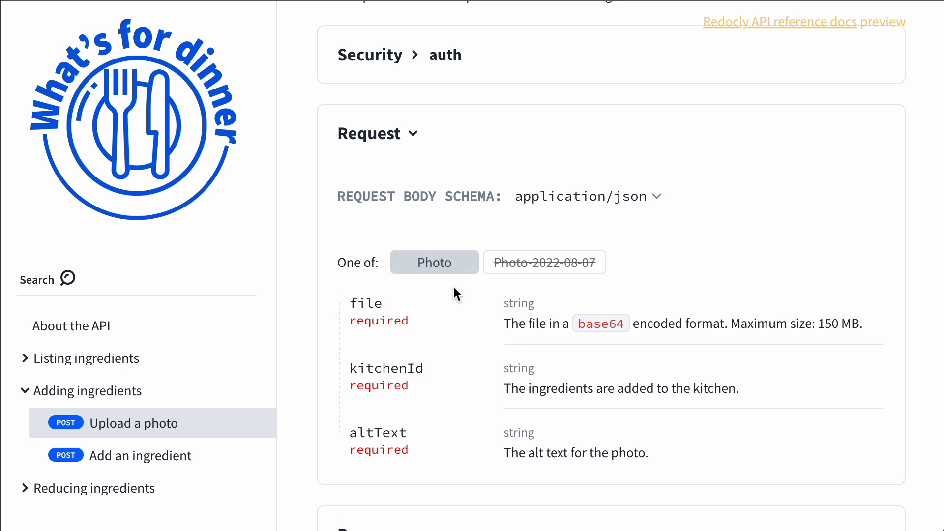
scroll("down", 3)
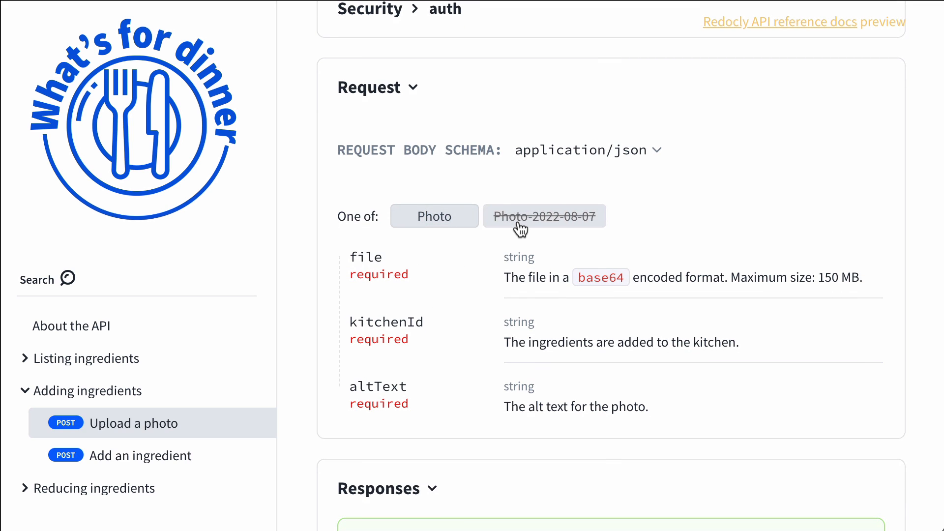
left_click(544, 216)
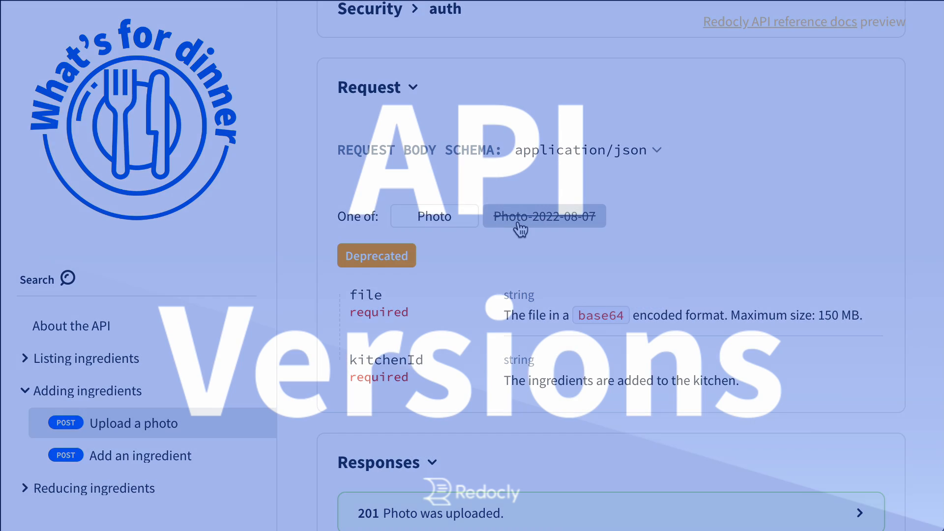